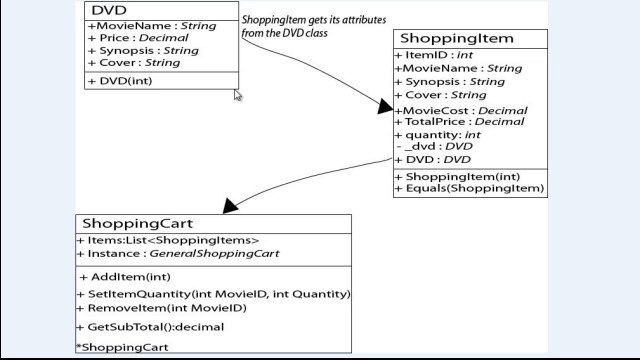
{"action": "mouse_move", "coordinate": [385, 123]}
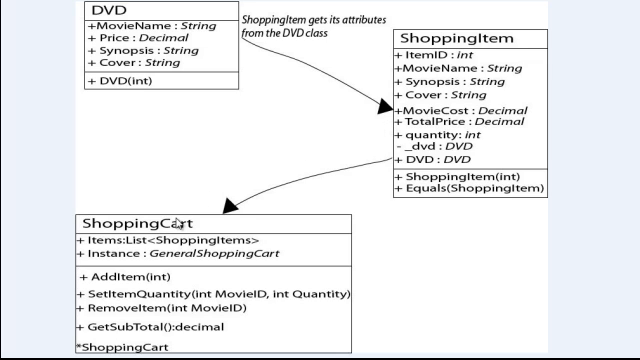
{"action": "mouse_move", "coordinate": [178, 223]}
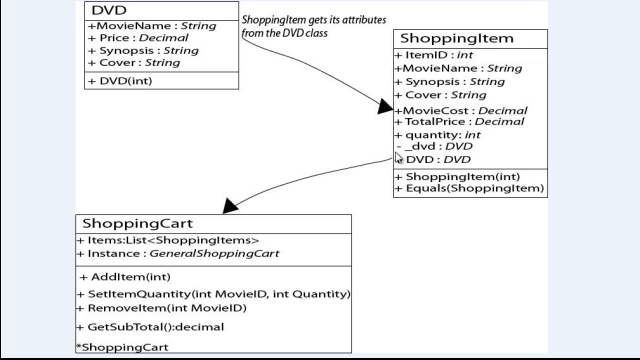
{"action": "mouse_move", "coordinate": [250, 128]}
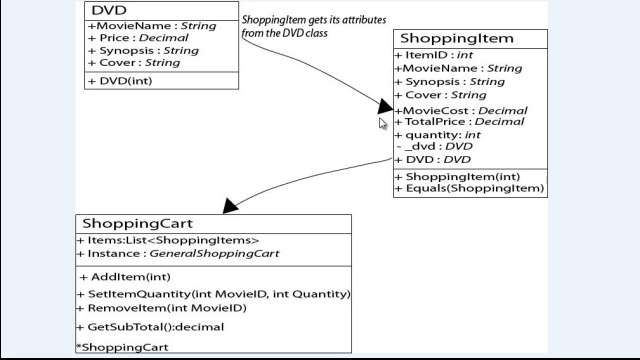
{"action": "mouse_move", "coordinate": [252, 90]}
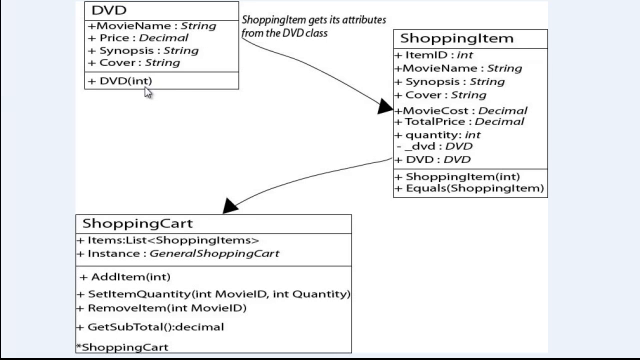
{"action": "mouse_move", "coordinate": [210, 138]}
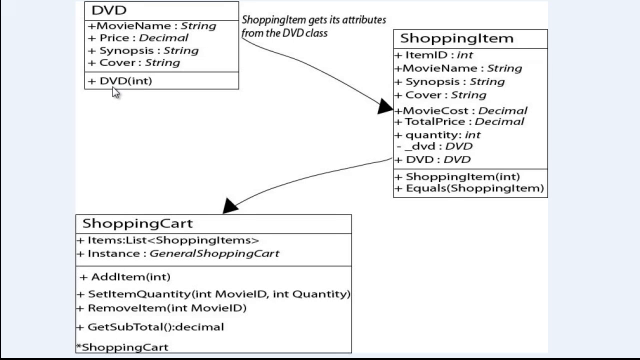
{"action": "mouse_move", "coordinate": [120, 93]}
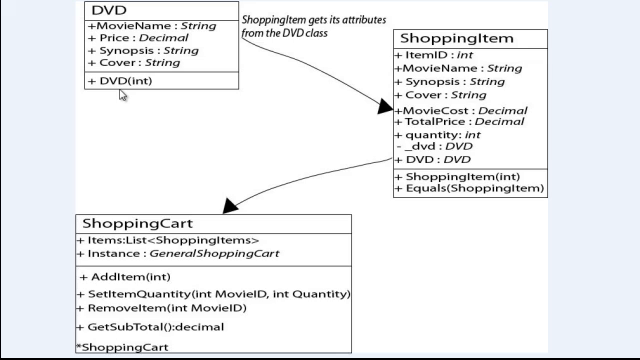
{"action": "mouse_move", "coordinate": [256, 100]}
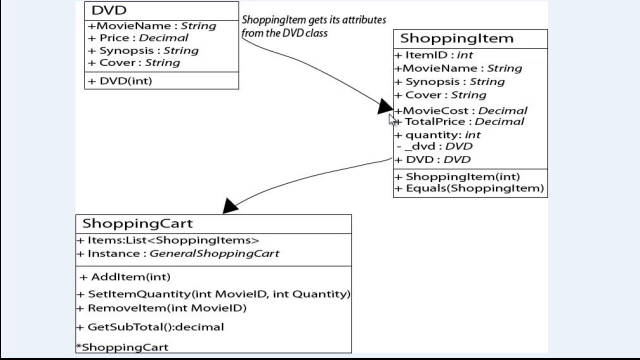
{"action": "mouse_move", "coordinate": [417, 151]}
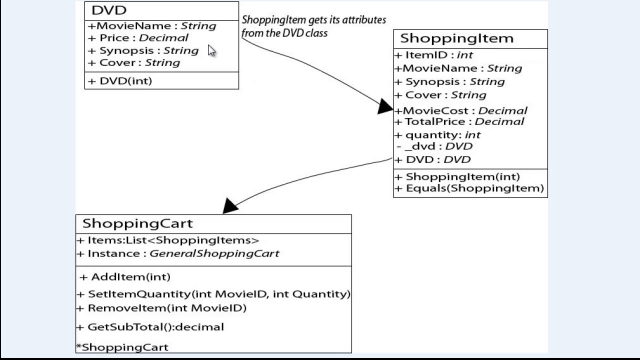
{"action": "mouse_move", "coordinate": [370, 80]}
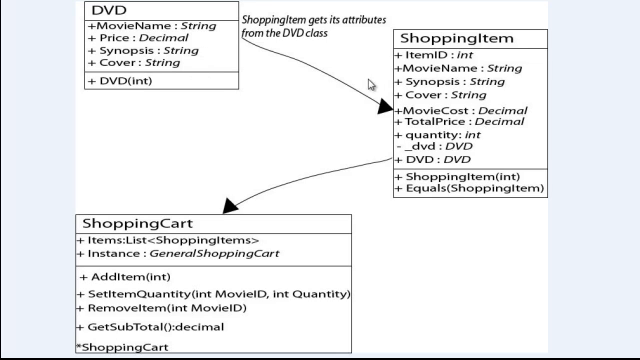
{"action": "mouse_move", "coordinate": [468, 72]}
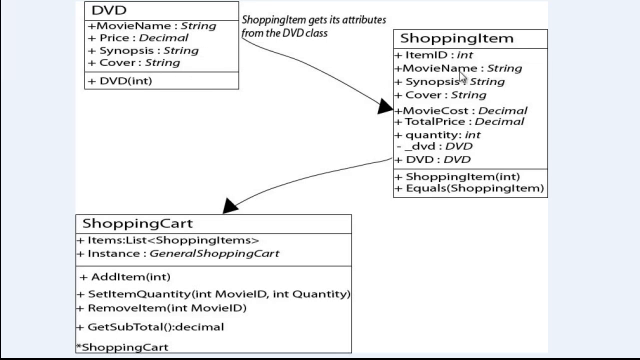
{"action": "mouse_move", "coordinate": [487, 123]}
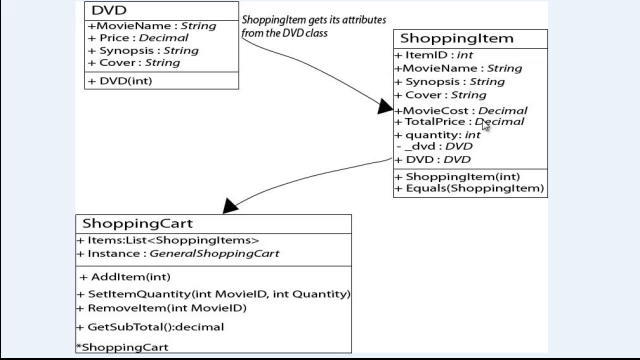
{"action": "mouse_move", "coordinate": [483, 115]}
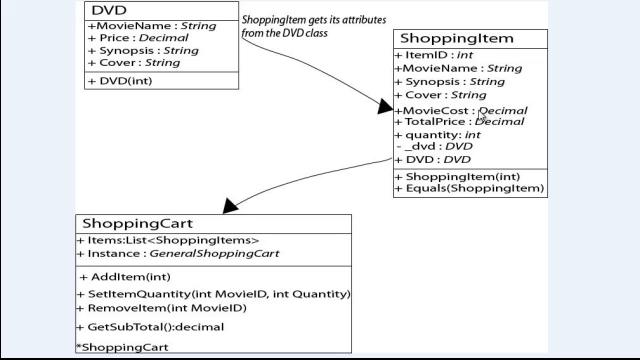
{"action": "mouse_move", "coordinate": [479, 127]}
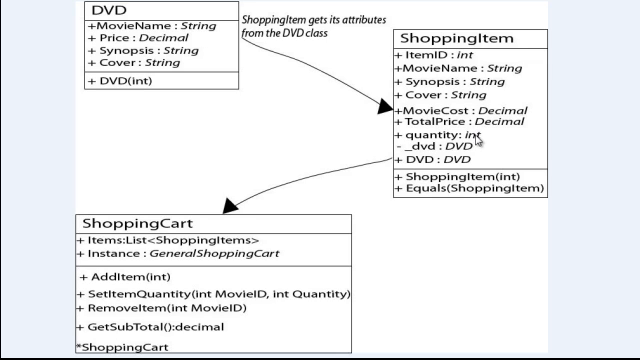
{"action": "mouse_move", "coordinate": [523, 113]}
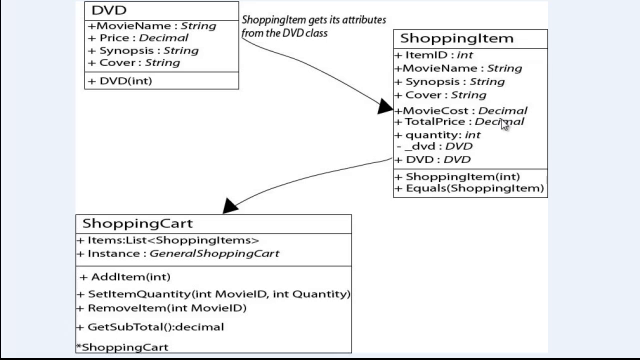
{"action": "mouse_move", "coordinate": [487, 138]}
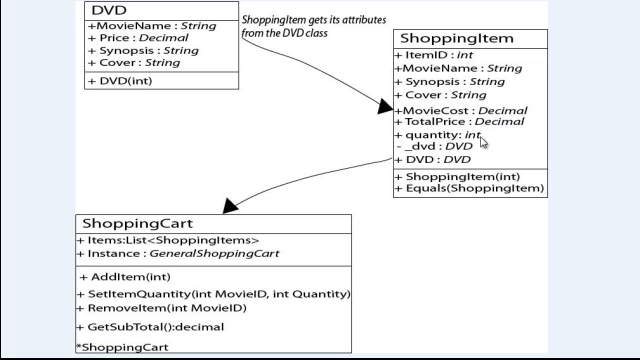
{"action": "mouse_move", "coordinate": [424, 185]}
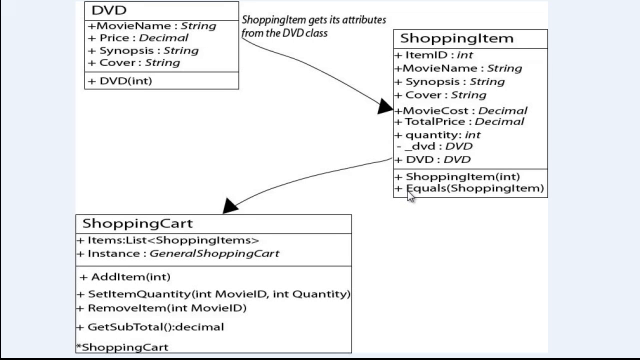
{"action": "mouse_move", "coordinate": [495, 206]}
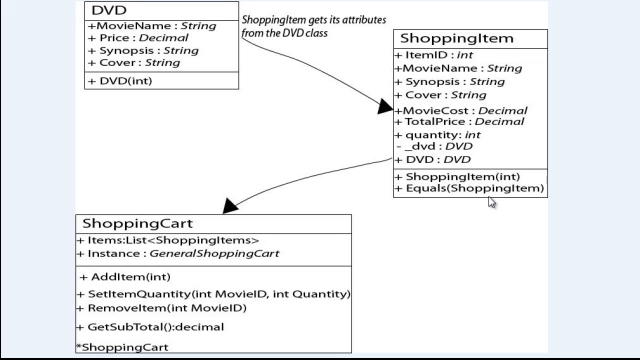
{"action": "mouse_move", "coordinate": [247, 213]}
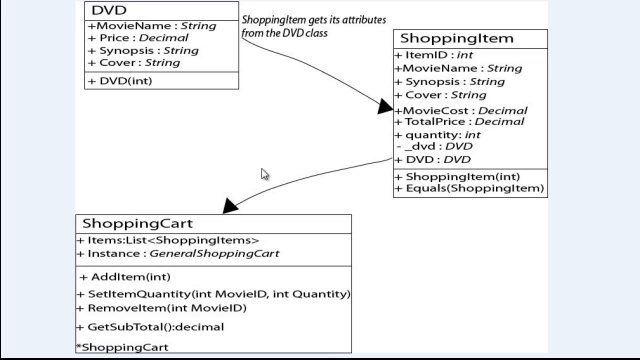
{"action": "mouse_move", "coordinate": [262, 190]}
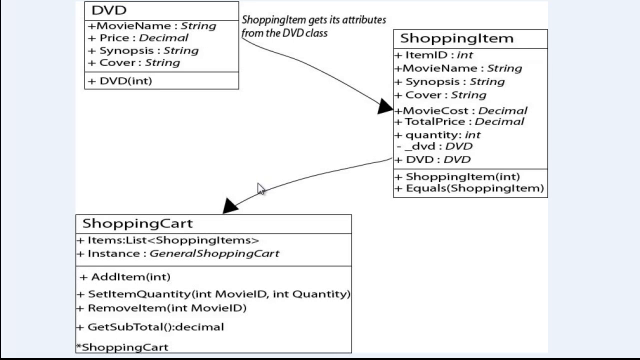
{"action": "mouse_move", "coordinate": [278, 246]}
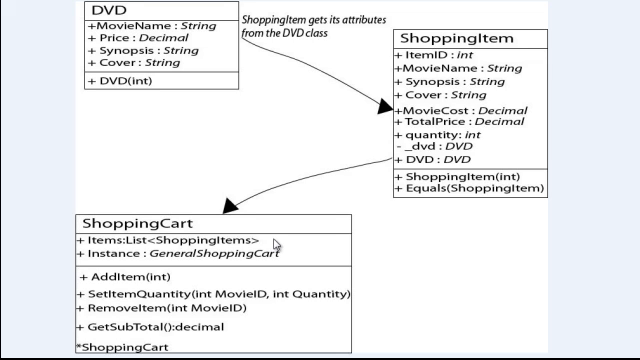
{"action": "mouse_move", "coordinate": [278, 243]}
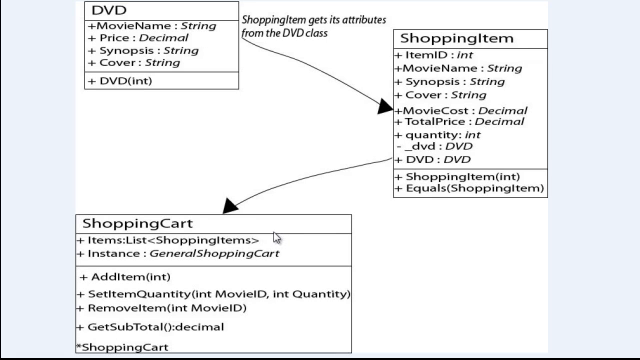
{"action": "mouse_move", "coordinate": [283, 247]}
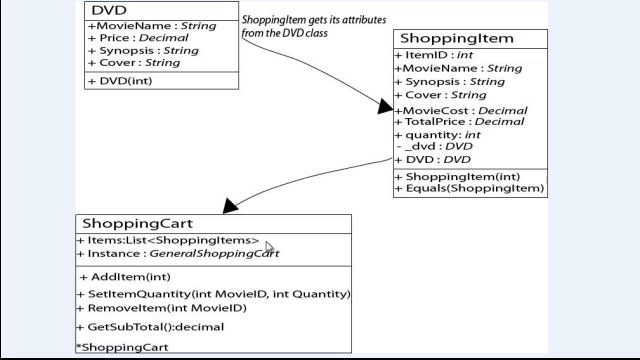
{"action": "mouse_move", "coordinate": [310, 224]}
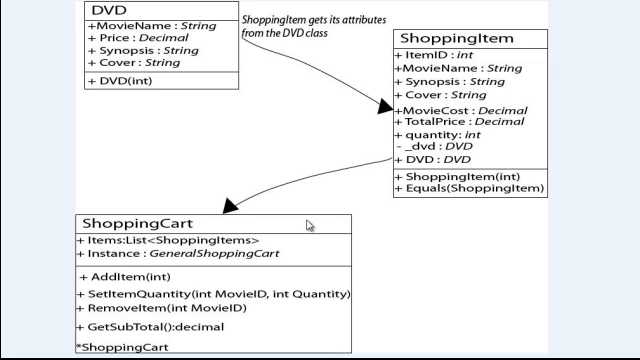
{"action": "mouse_move", "coordinate": [305, 250]}
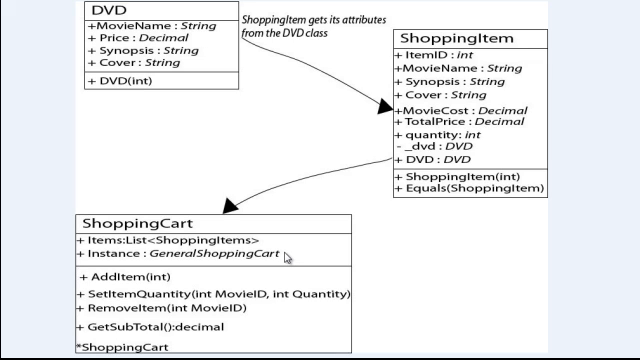
{"action": "mouse_move", "coordinate": [285, 258]}
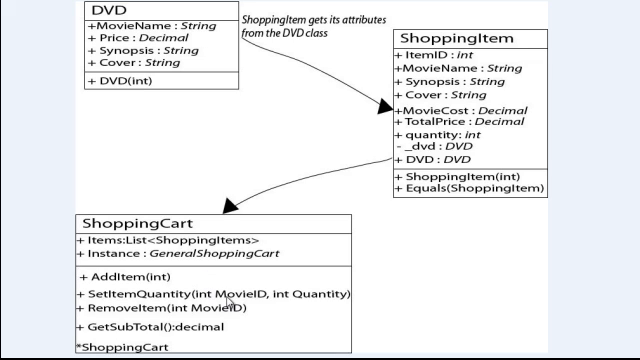
{"action": "mouse_move", "coordinate": [248, 320]}
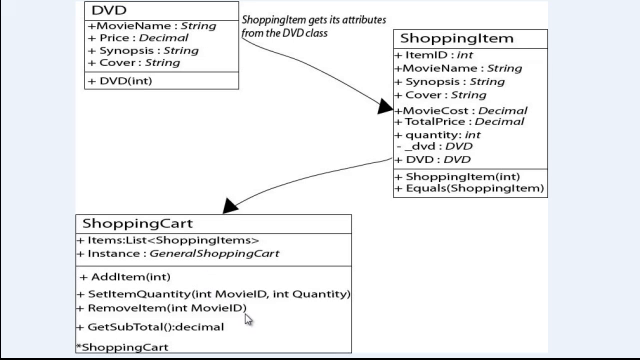
{"action": "mouse_move", "coordinate": [234, 322]}
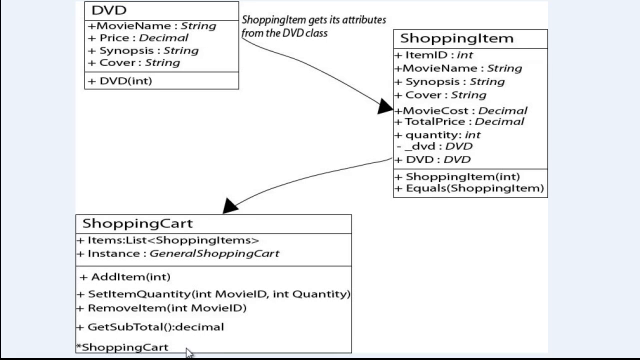
{"action": "mouse_move", "coordinate": [363, 323]}
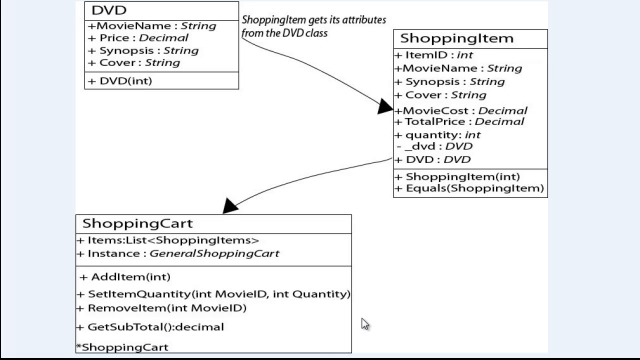
{"action": "mouse_move", "coordinate": [376, 160]}
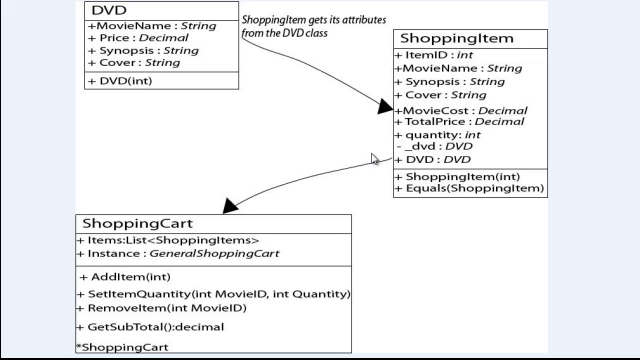
{"action": "mouse_move", "coordinate": [372, 157]}
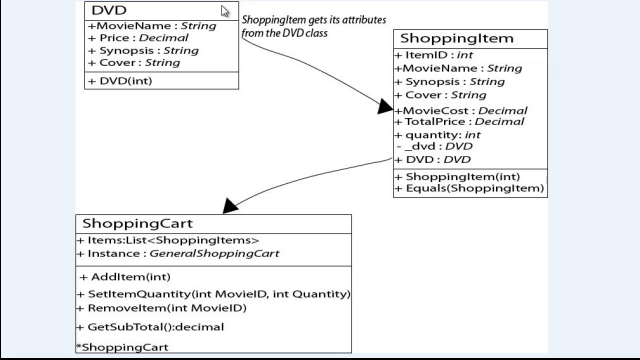